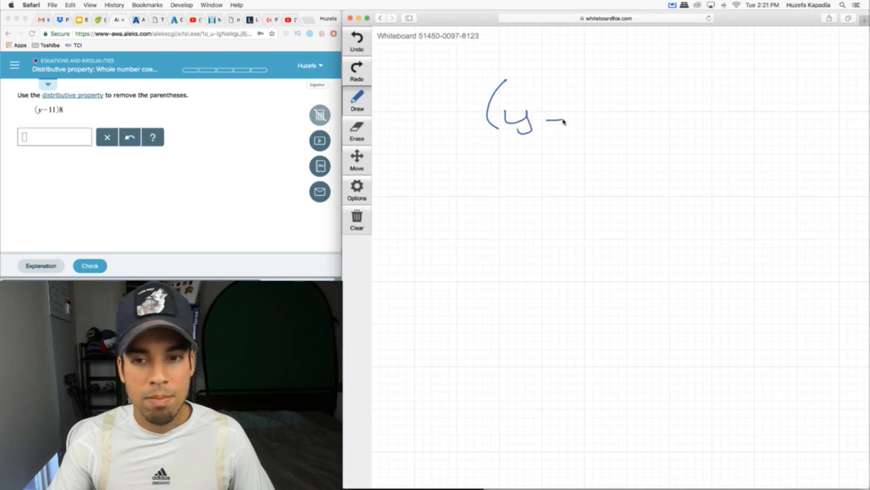
# - Write (y−11)8 with distribution arcs, then write and circle 8y − 88 beneath it
pyautogui.moveTo(551, 122); pyautogui.dragTo(639, 123)
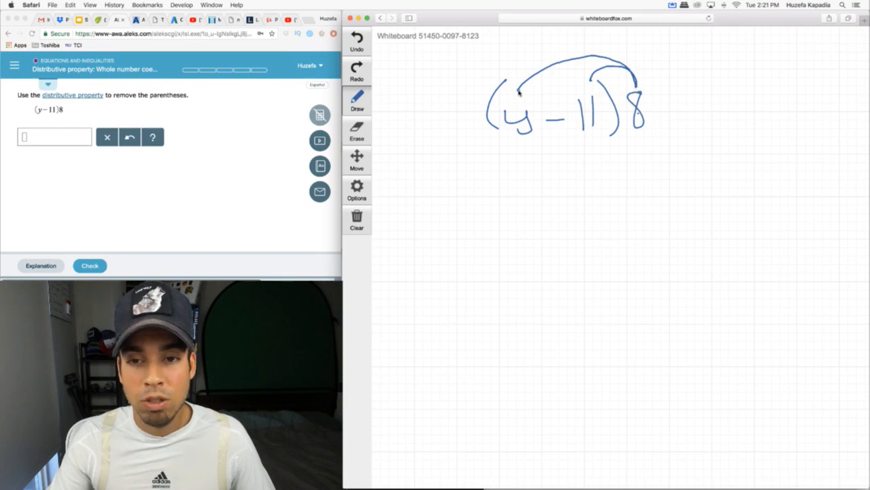
pyautogui.moveTo(507, 160); pyautogui.dragTo(524, 153)
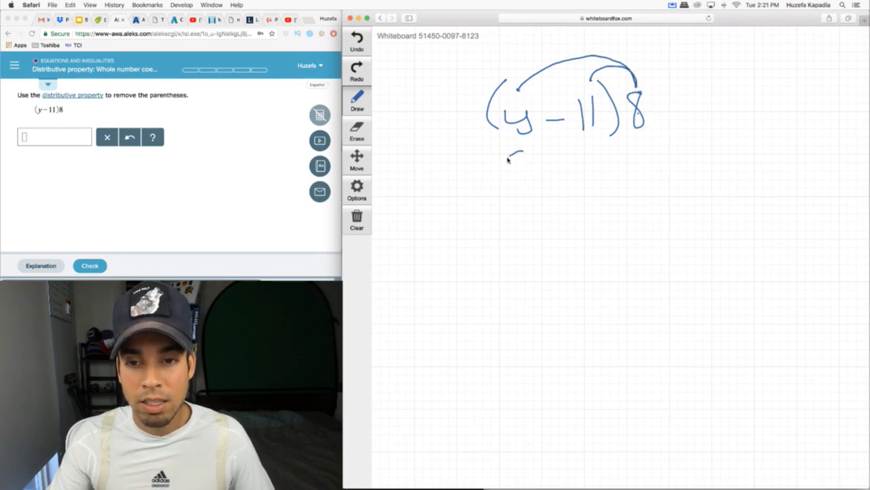
pyautogui.moveTo(513, 167); pyautogui.dragTo(582, 166)
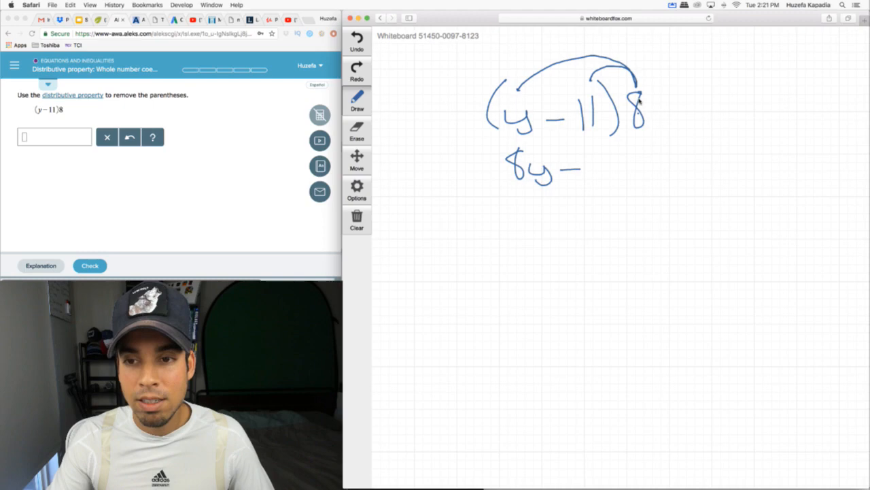
pyautogui.moveTo(584, 166); pyautogui.dragTo(619, 170)
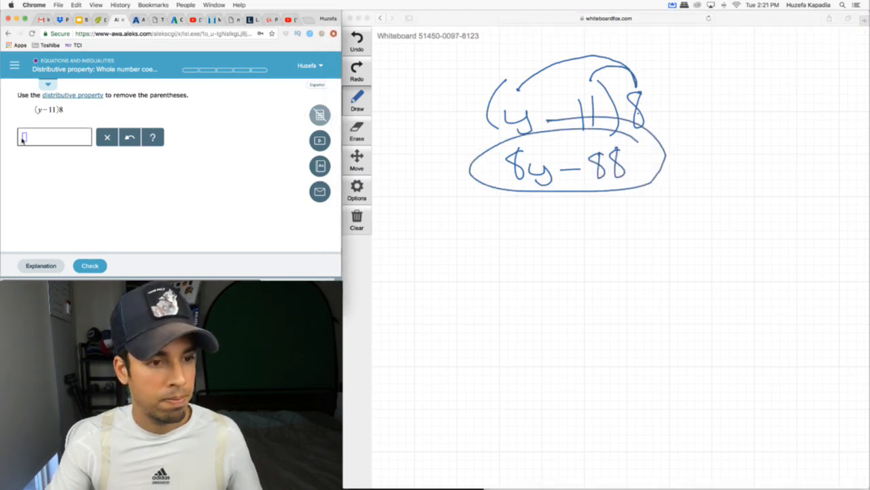
# - Enter 8y − 88 in ALEKS, advance to the next problem, and clear the whiteboard
pyautogui.write('8y − 88')
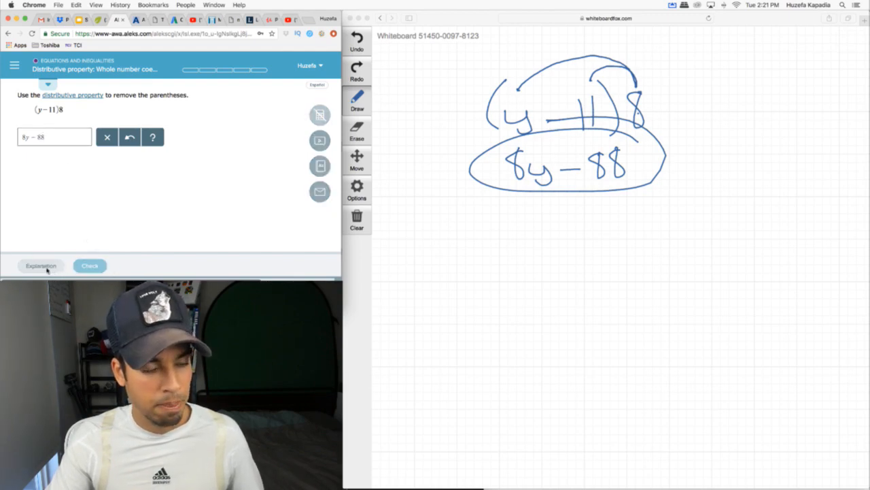
pyautogui.click(89, 265)
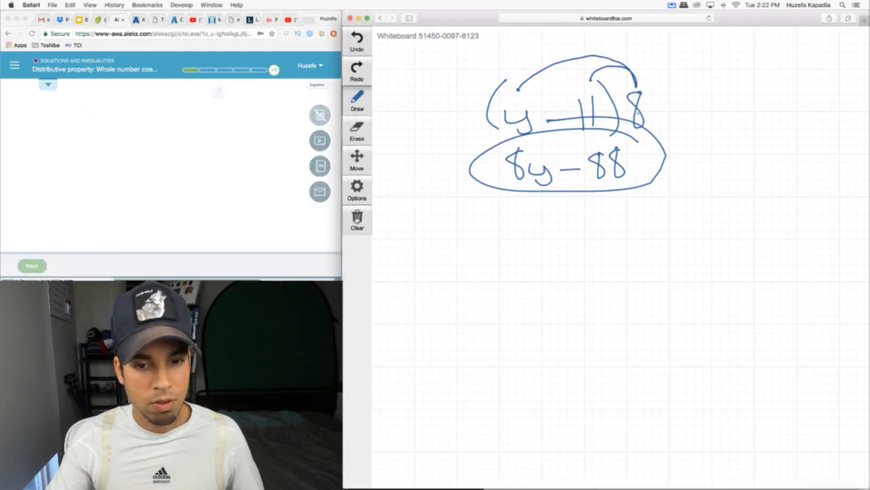
pyautogui.click(357, 219)
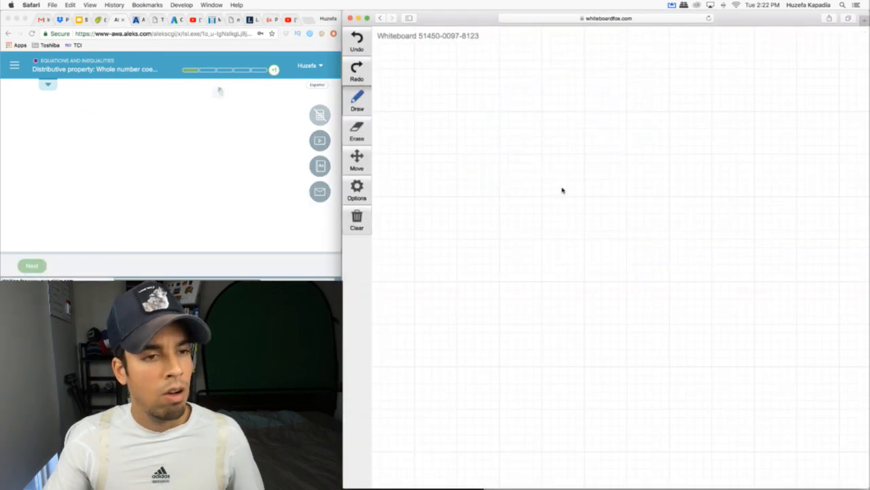
# - Confirm the board clear, write (v−4)10 with arcs, and write 10v − 40 below
pyautogui.click(31, 265)
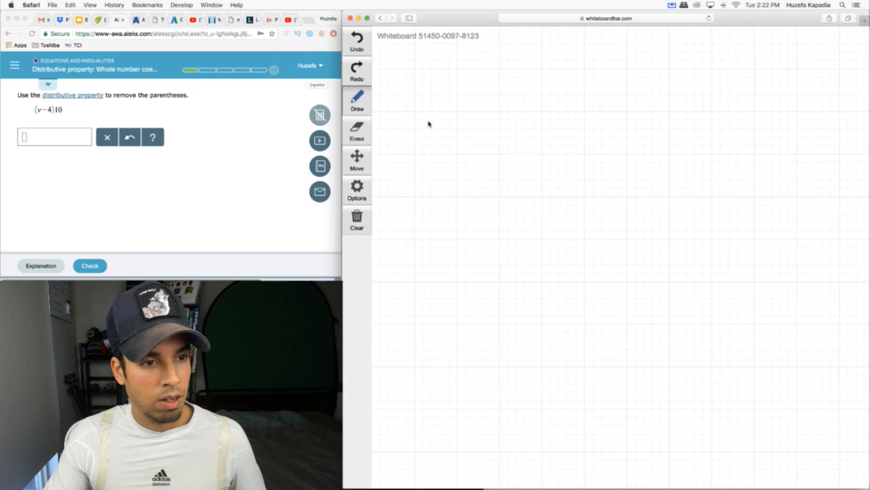
pyautogui.moveTo(482, 88); pyautogui.dragTo(520, 108)
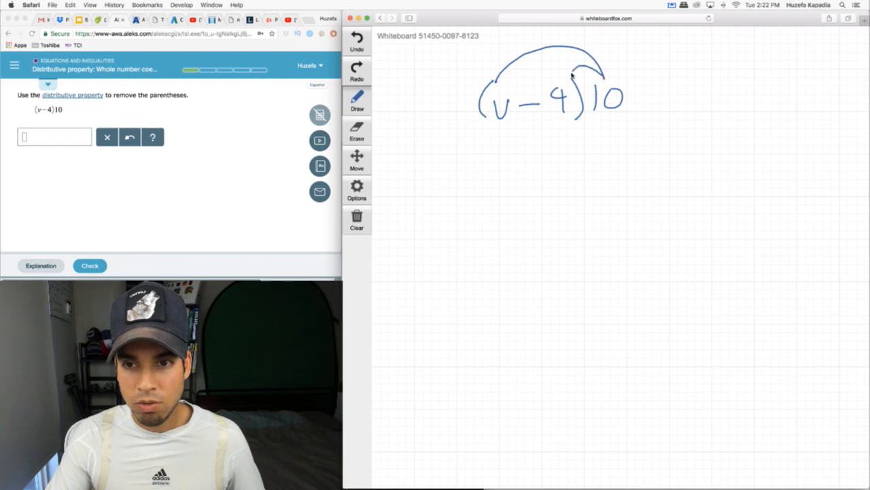
pyautogui.moveTo(495, 160); pyautogui.dragTo(517, 170)
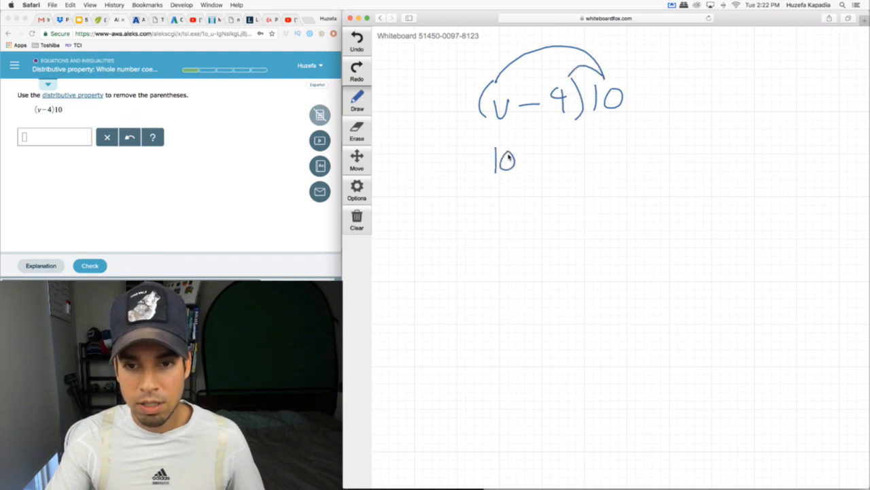
pyautogui.moveTo(516, 160); pyautogui.dragTo(577, 160)
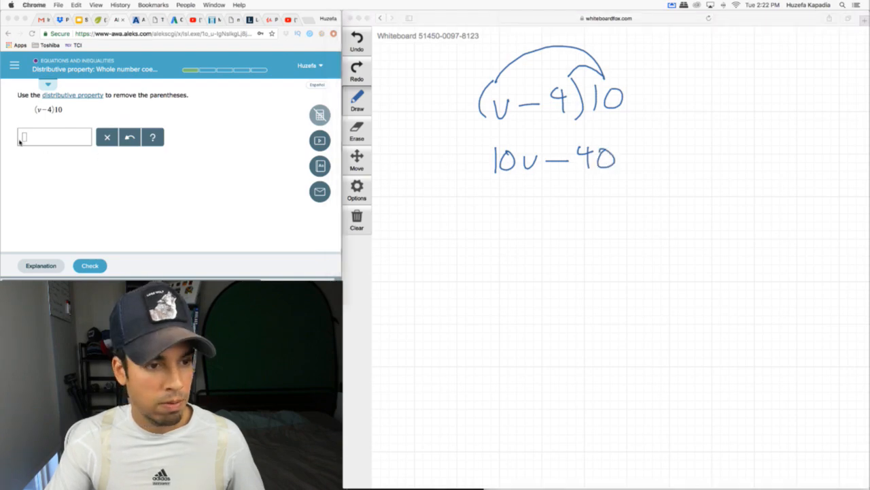
# - Type 10v − 40 into the ALEKS answer box for (v − 4)10
pyautogui.write('10')
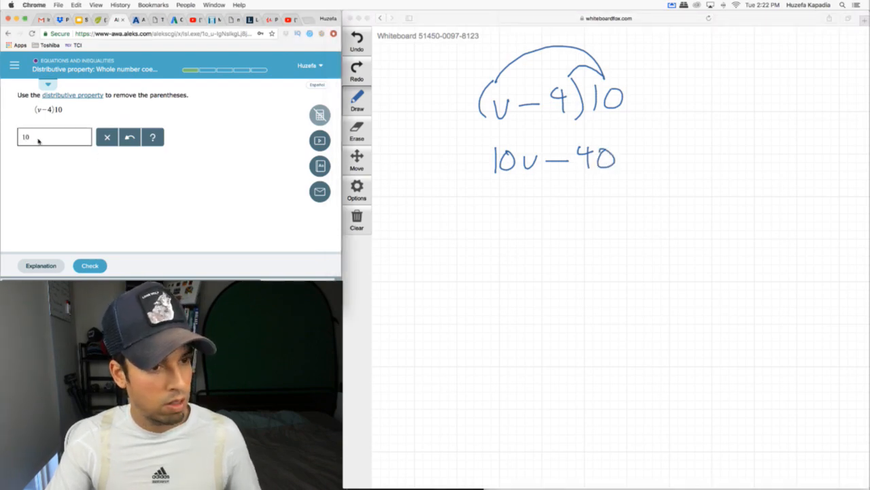
pyautogui.write('10v - 4')
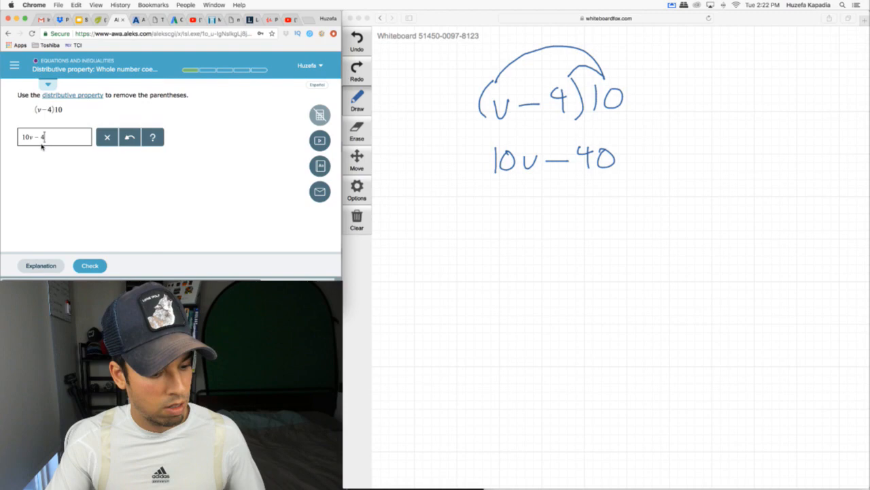
pyautogui.write('0')
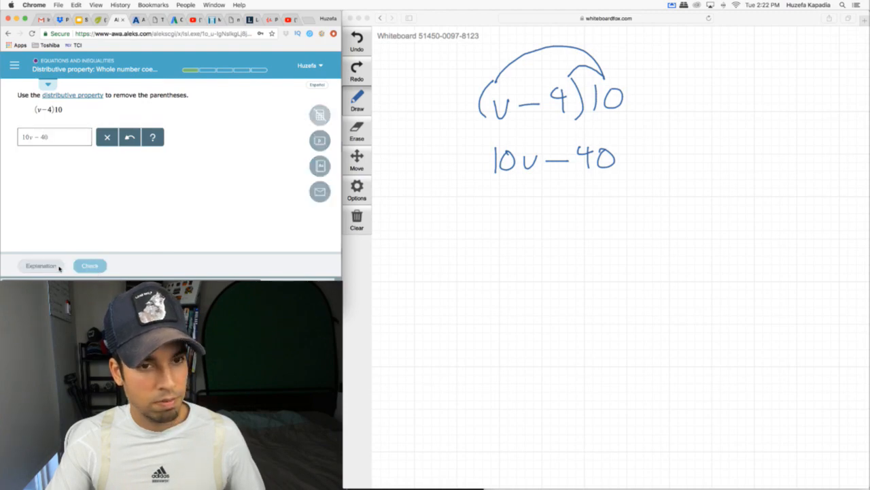
# - Check the answer, then clear and confirm wiping the whiteboard
pyautogui.click(90, 265)
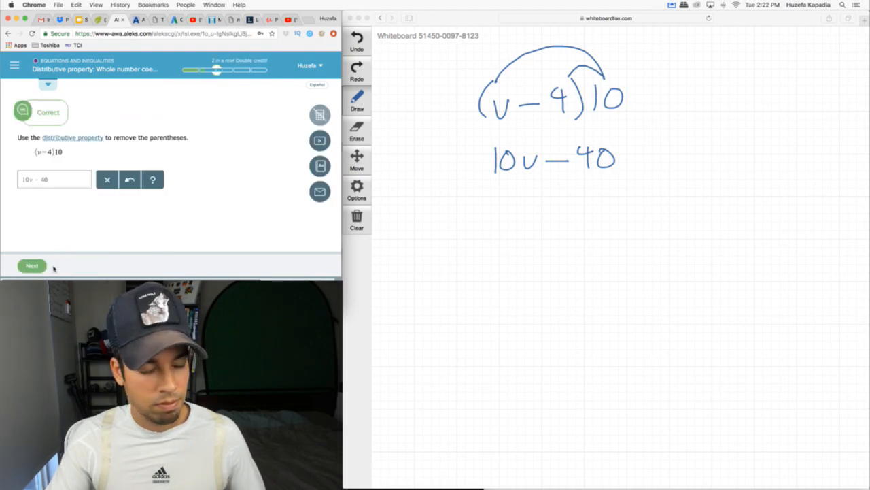
pyautogui.click(357, 219)
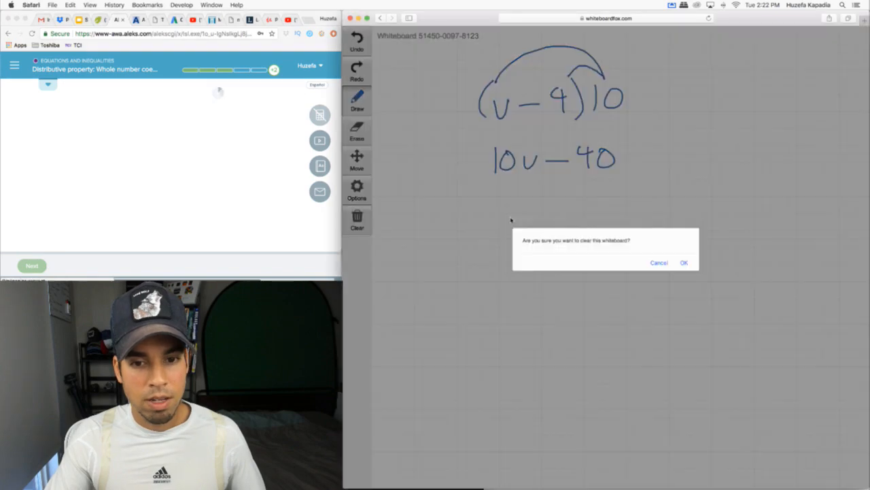
pyautogui.click(684, 262)
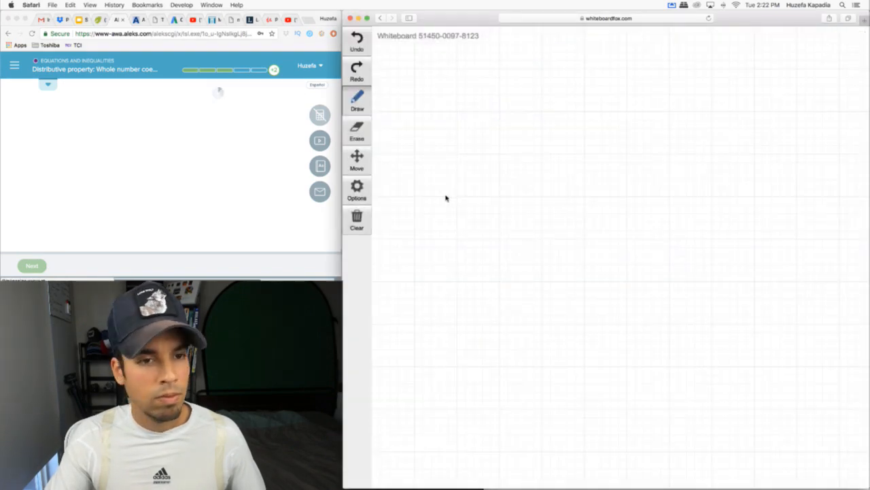
# - Write 11(3+x) with distribution arcs and circle the result 33 + 11x below it
pyautogui.click(31, 265)
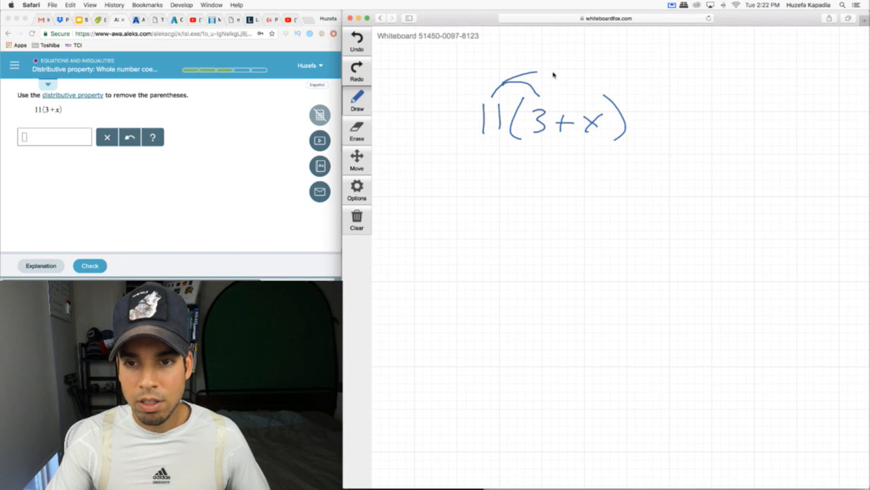
pyautogui.moveTo(510, 167); pyautogui.dragTo(517, 167)
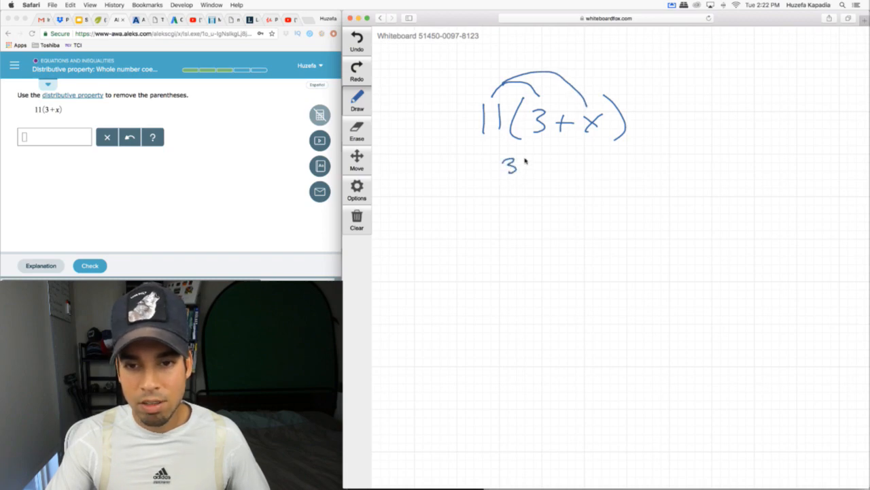
pyautogui.moveTo(517, 163); pyautogui.dragTo(554, 163)
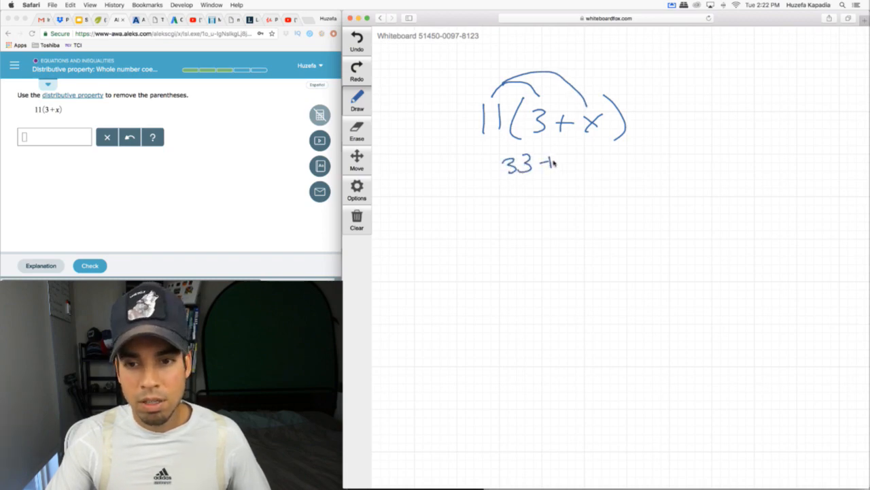
pyautogui.moveTo(544, 163); pyautogui.dragTo(598, 167)
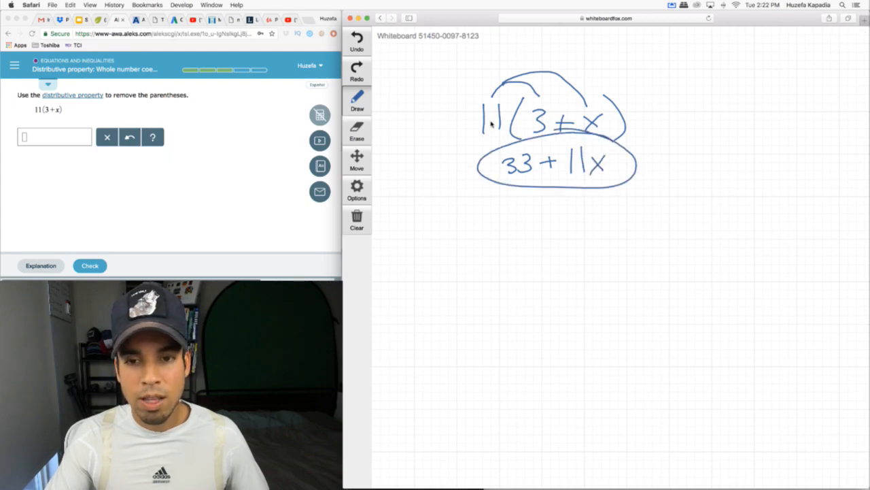
pyautogui.moveTo(517, 123)
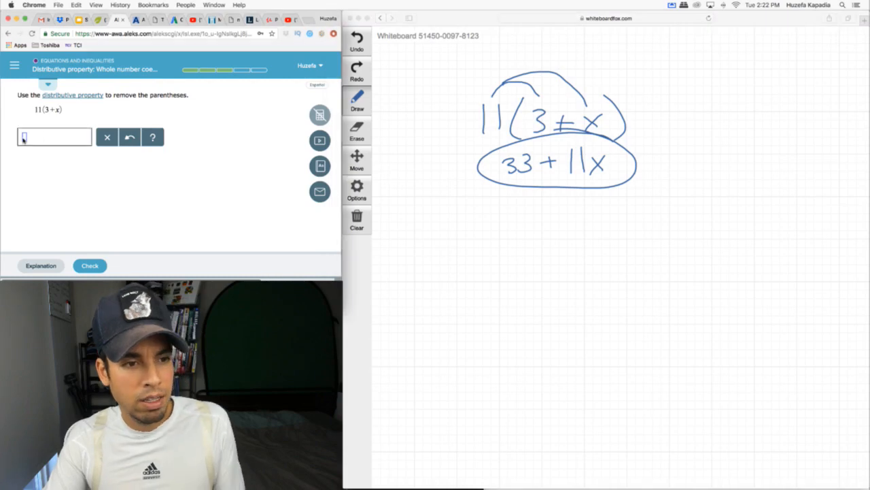
# - Enter 33 + 11x for 11(3 + x), check it, and clear the whiteboard
pyautogui.write('33')
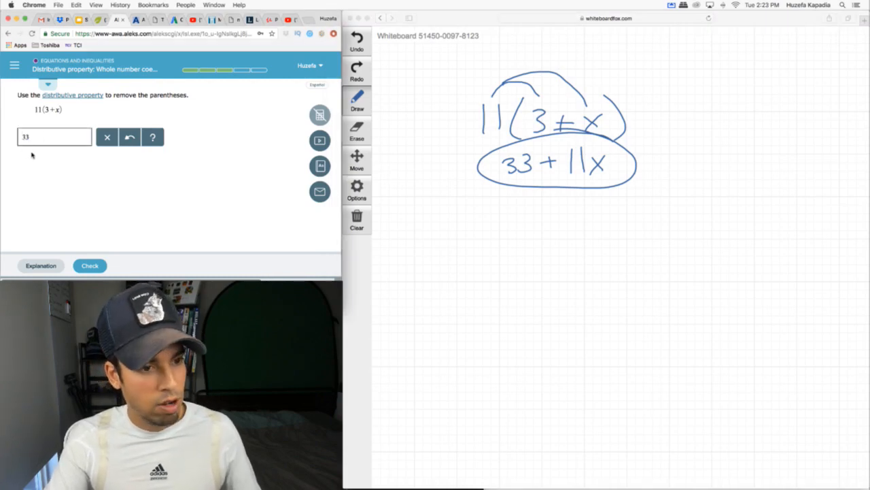
pyautogui.write('+ 11')
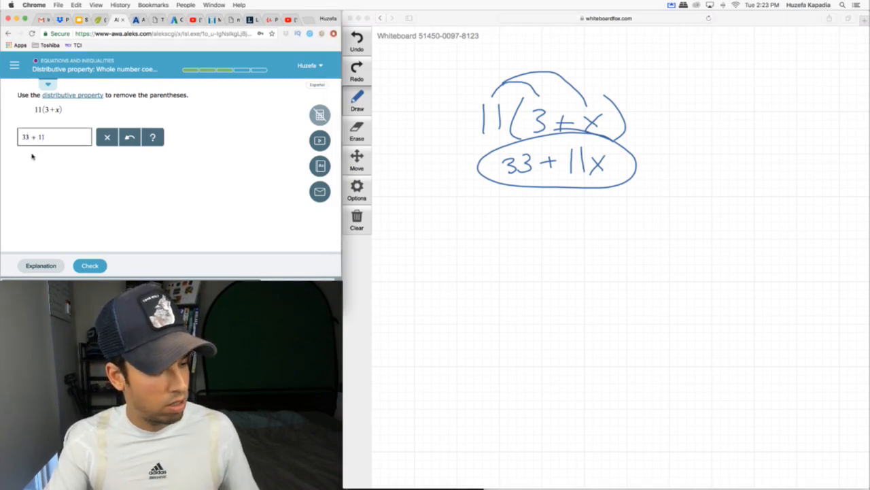
pyautogui.click(90, 265)
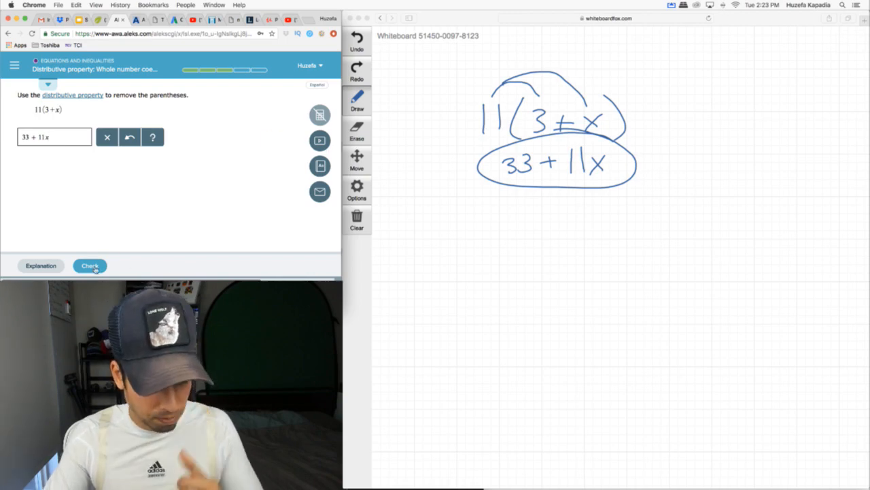
pyautogui.click(357, 221)
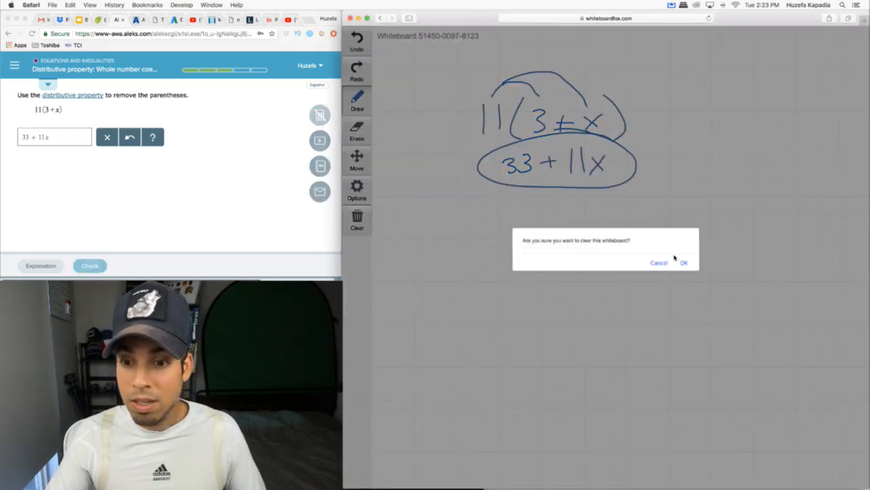